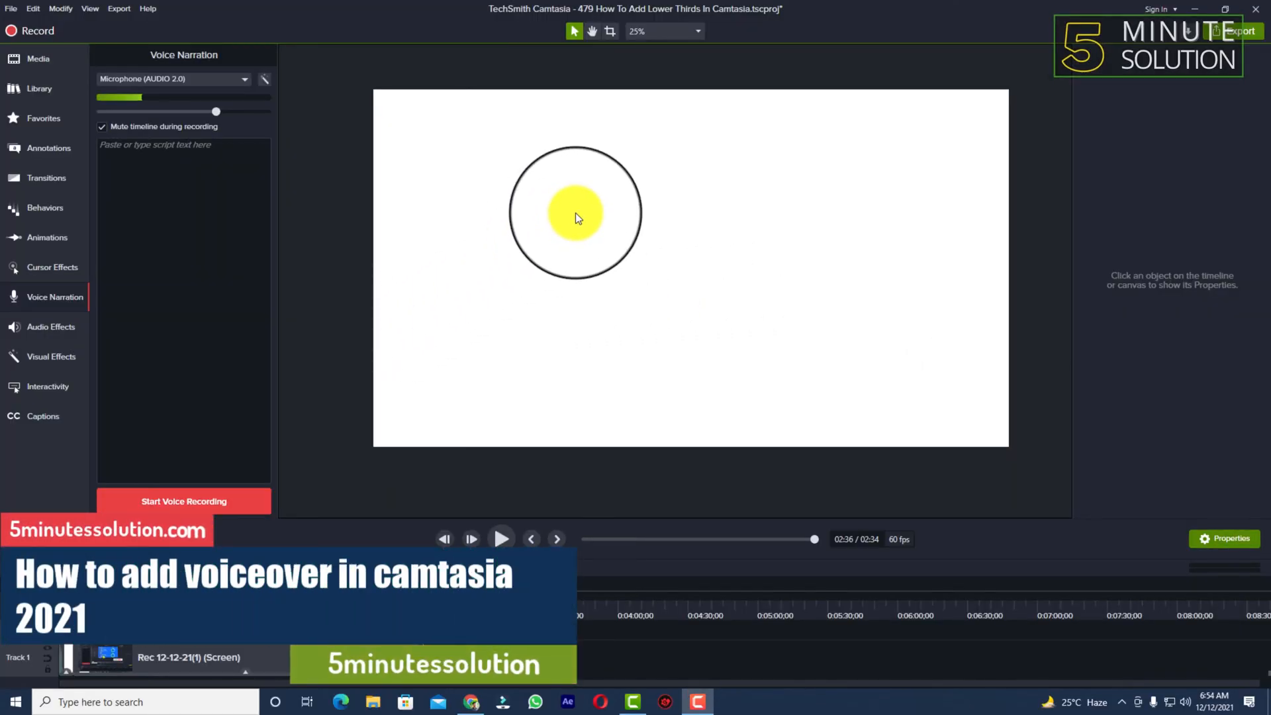
- Open the Voice Narration panel from Camtasia's left sidebar
drag(575, 213, 584, 413)
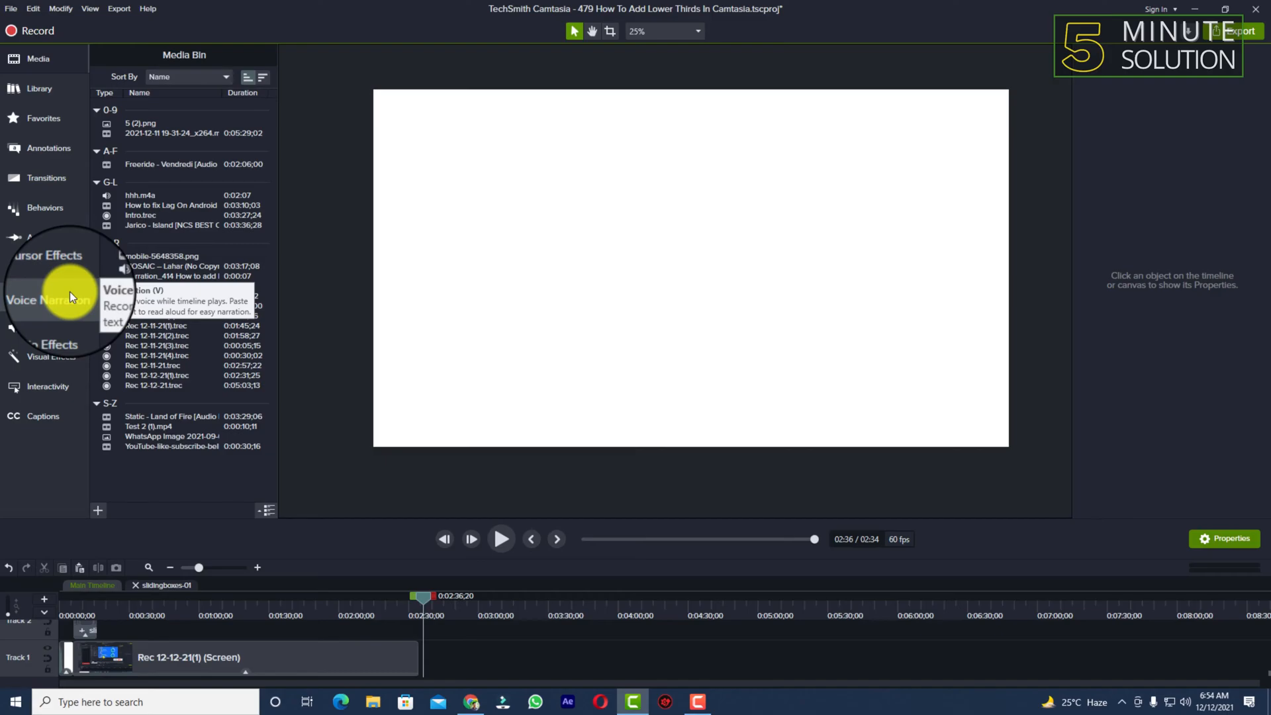
click(49, 299)
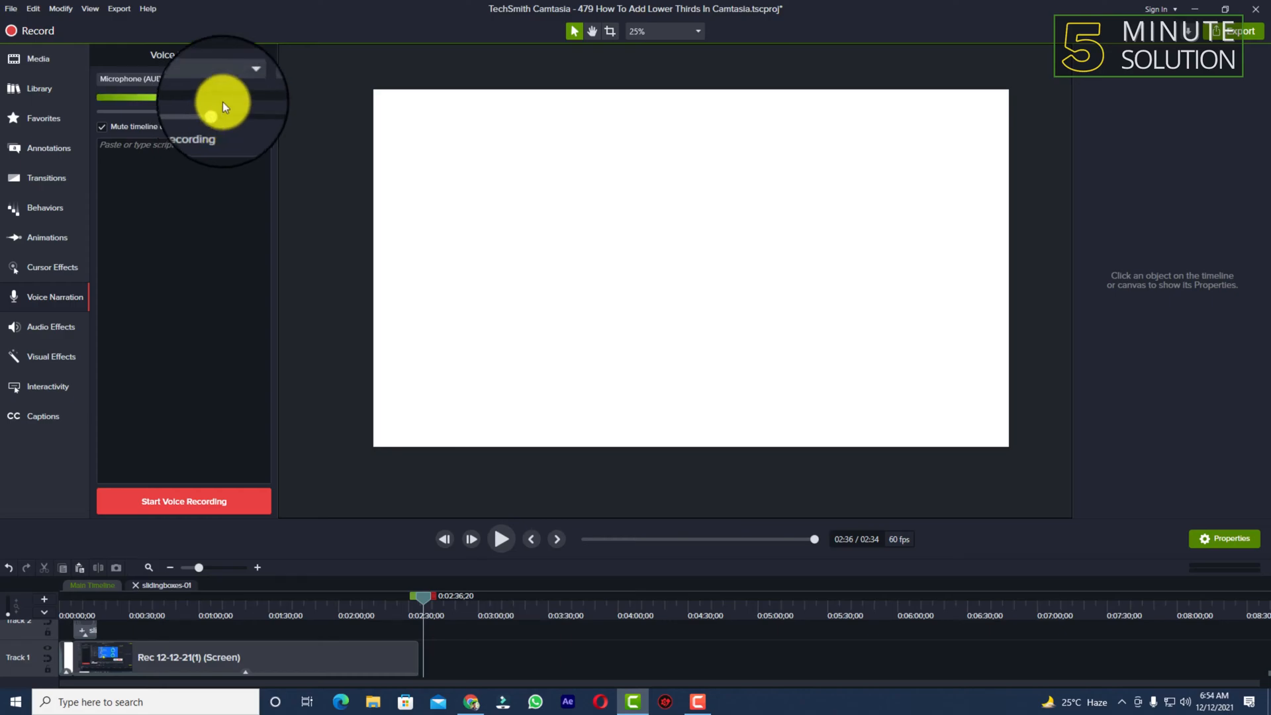
- Select Microphone (AUDIO 2.0) as the narration device and adjust its input volume slider
click(255, 68)
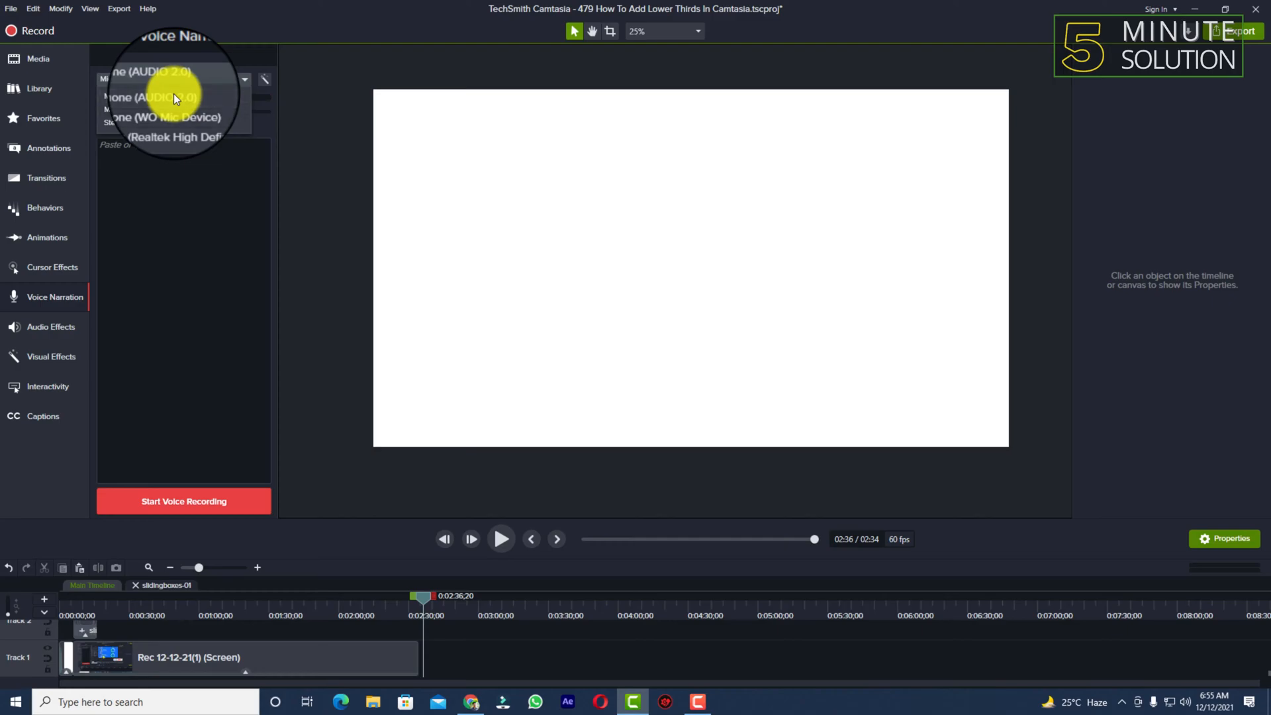
click(162, 79)
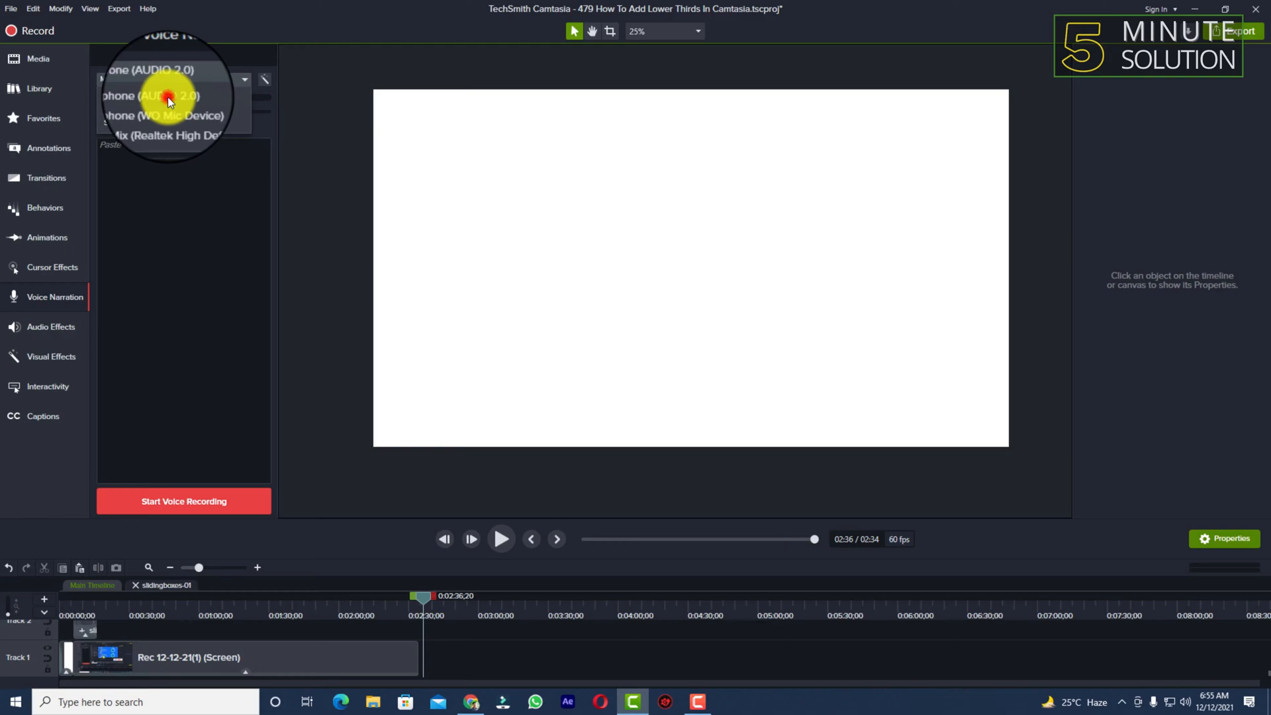
click(166, 95)
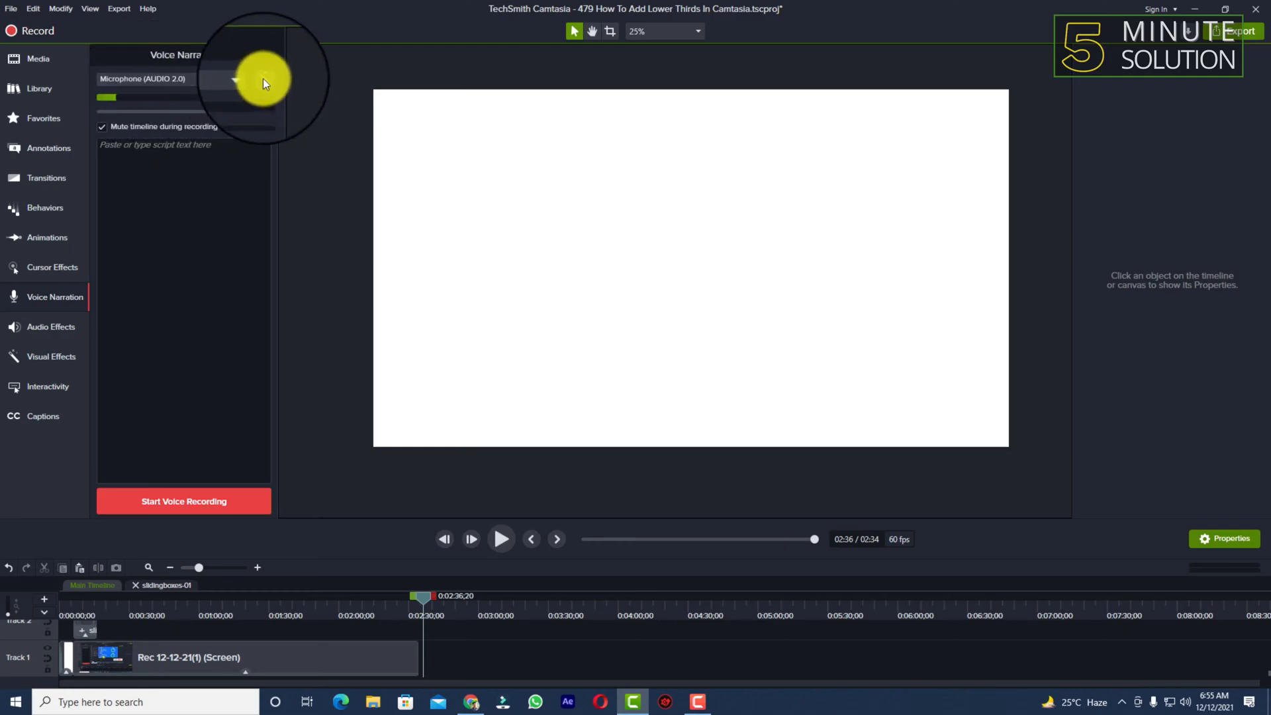
mouse_move(263, 83)
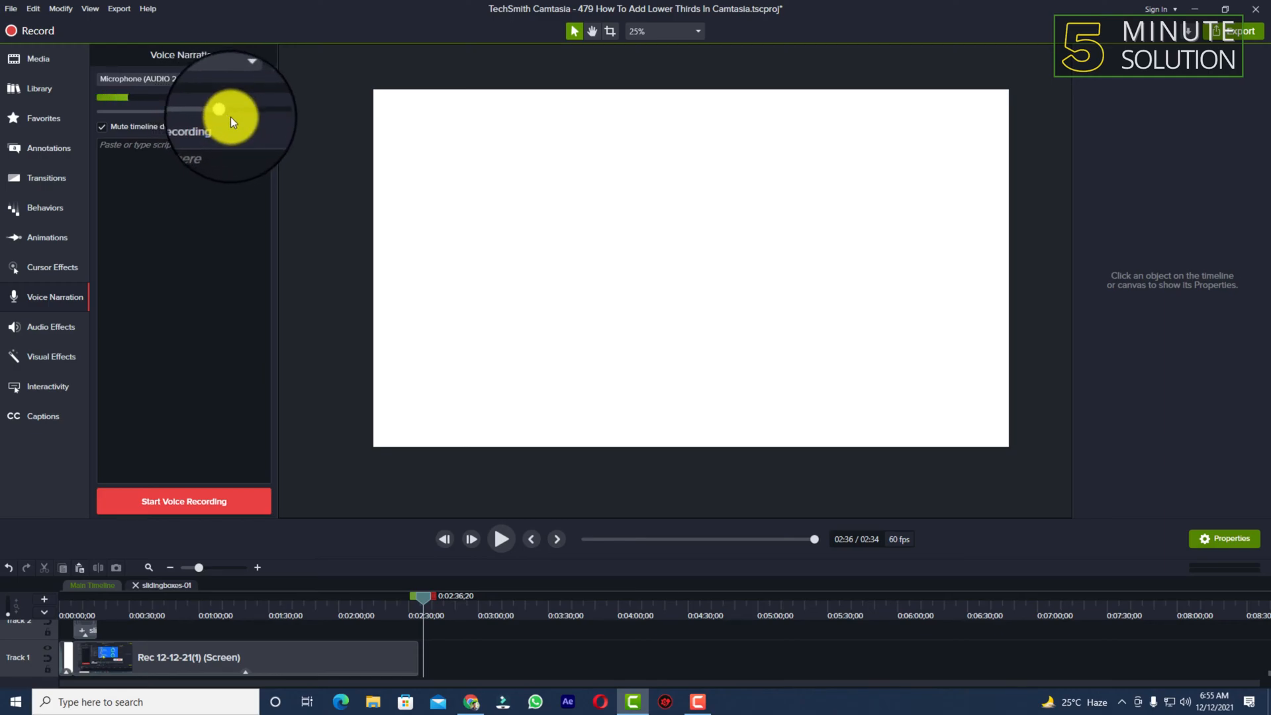
click(183, 185)
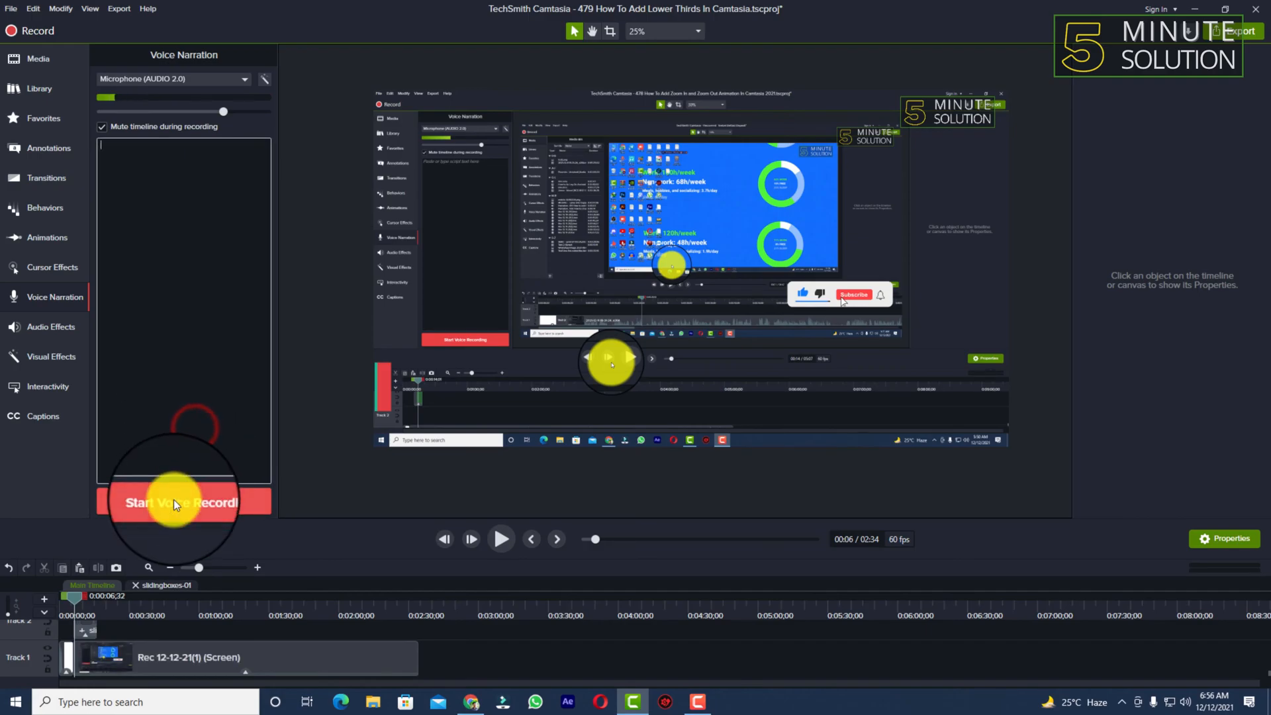
mouse_move(181, 502)
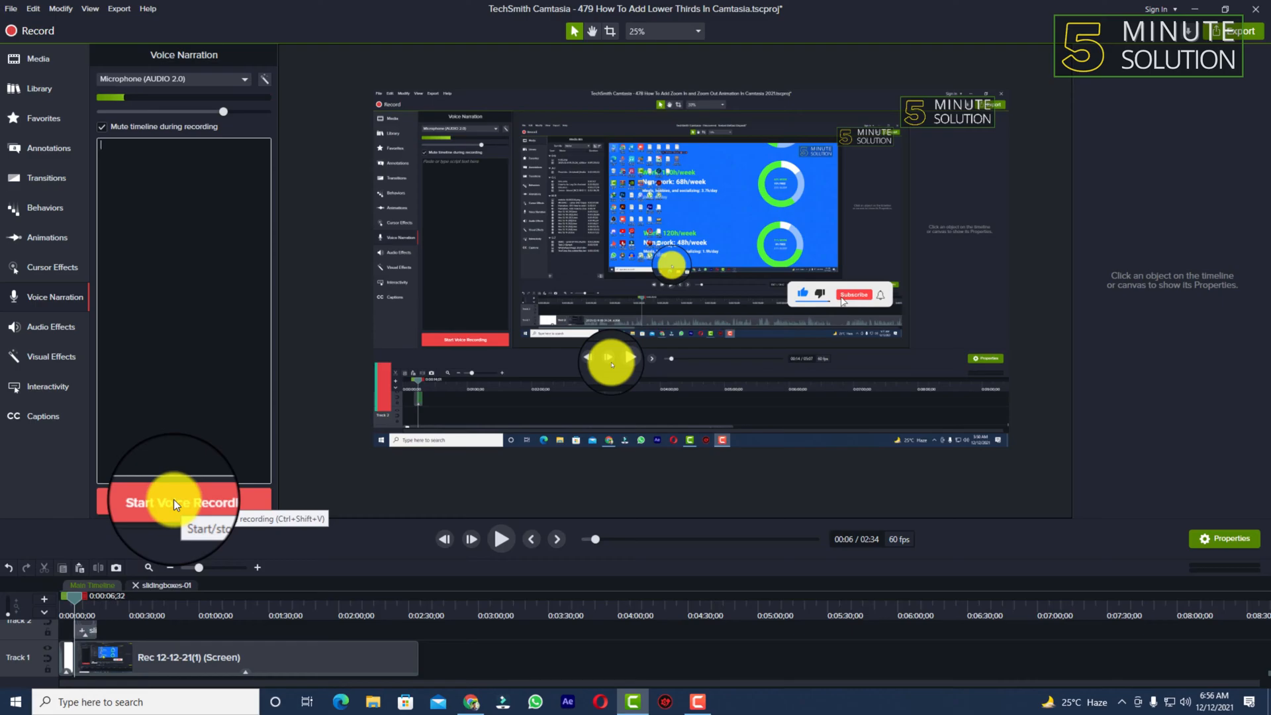
- Record a narration take while the timeline plays, then stop to add the audio clip
click(183, 503)
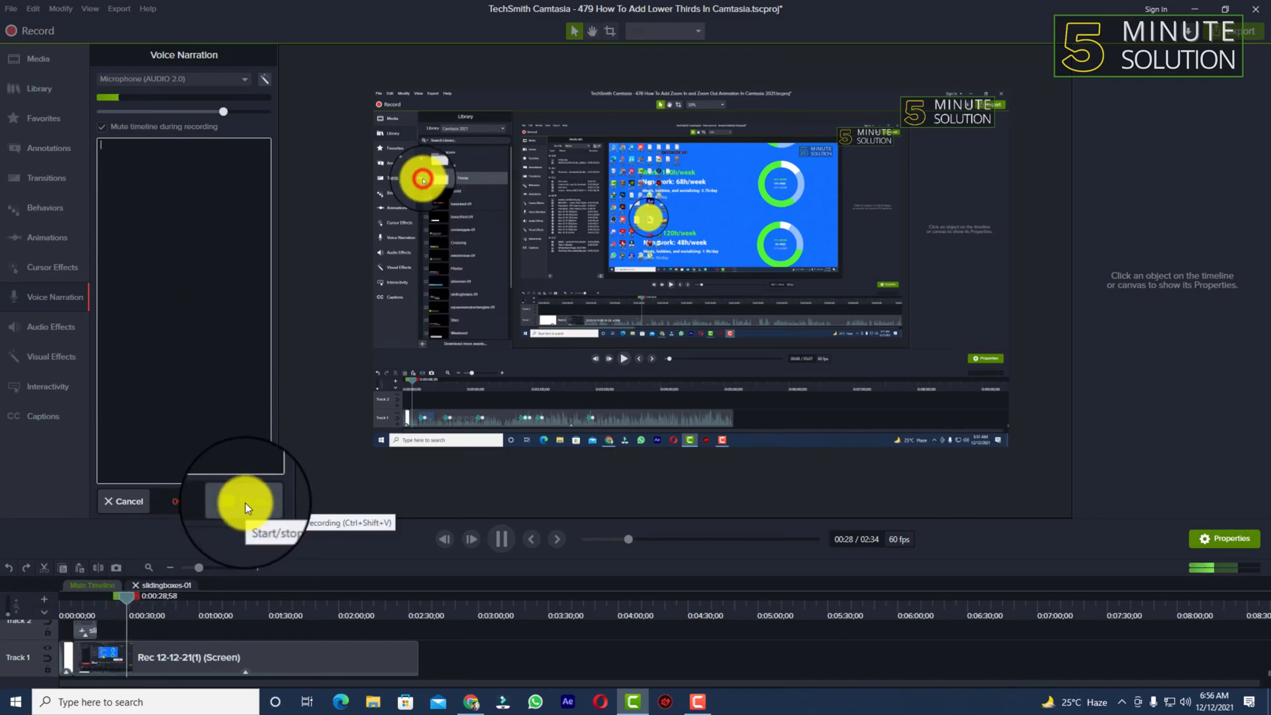
click(245, 501)
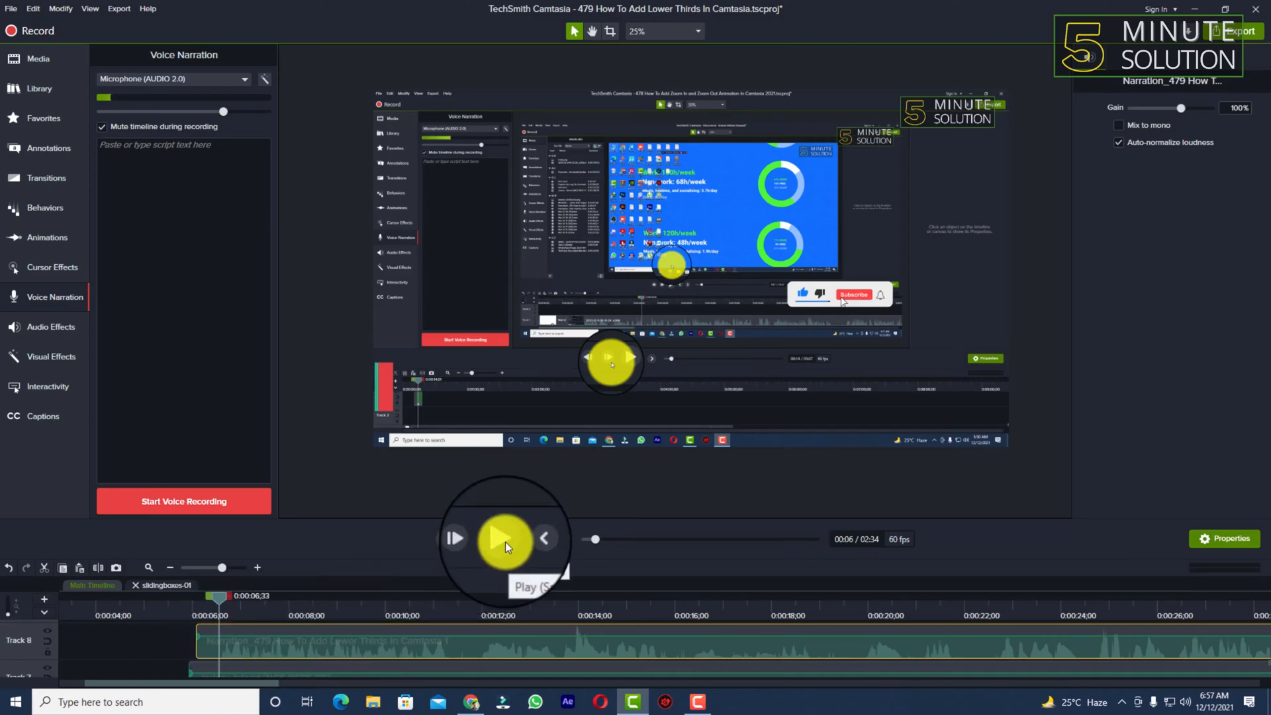
click(505, 538)
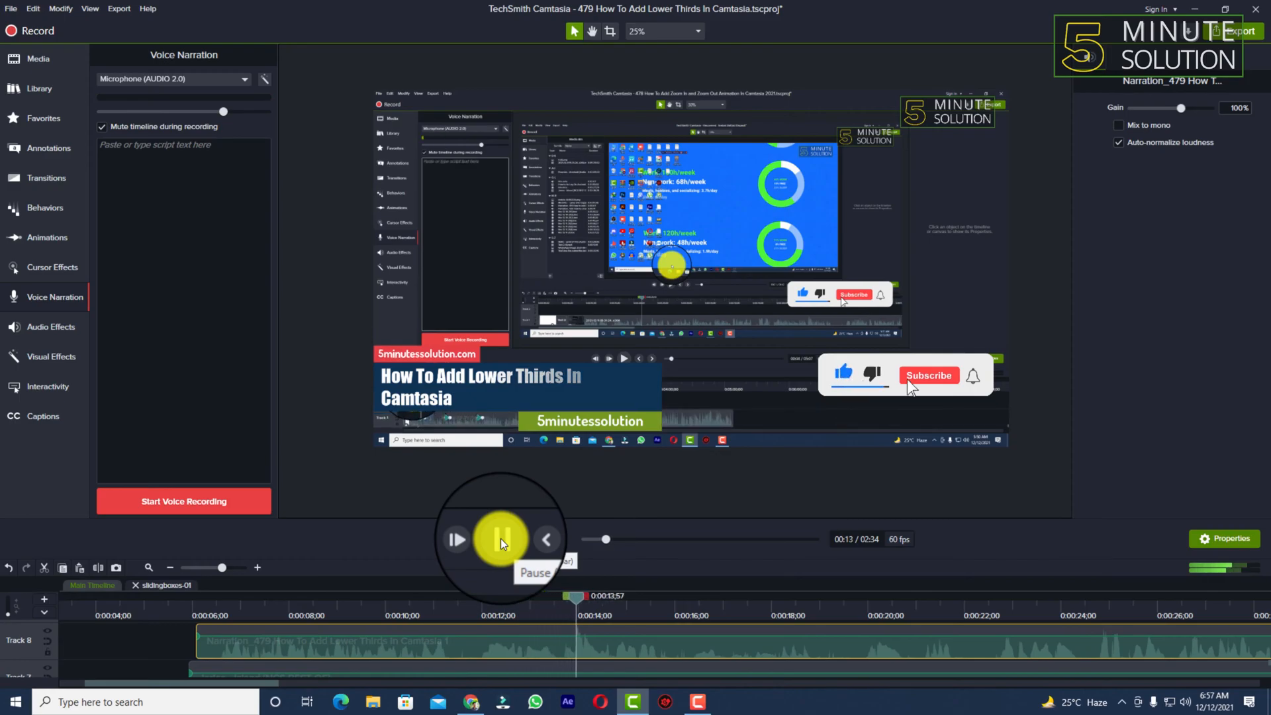
click(501, 539)
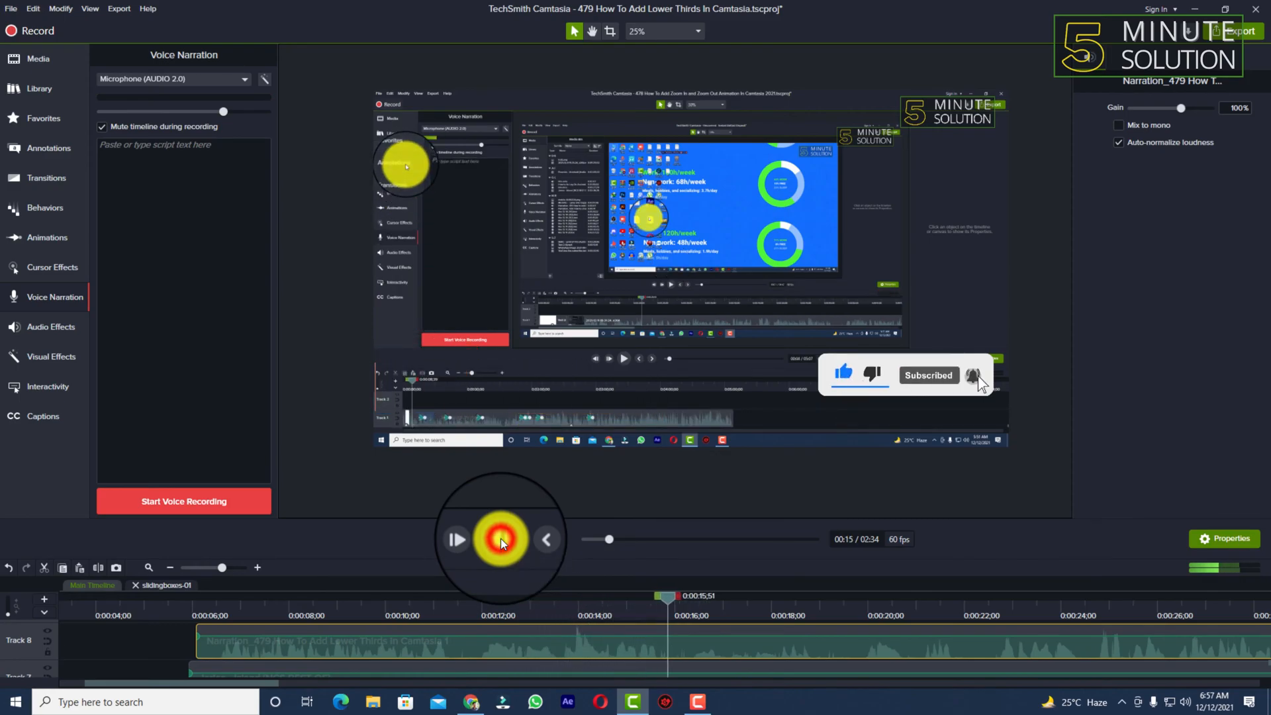
click(501, 539)
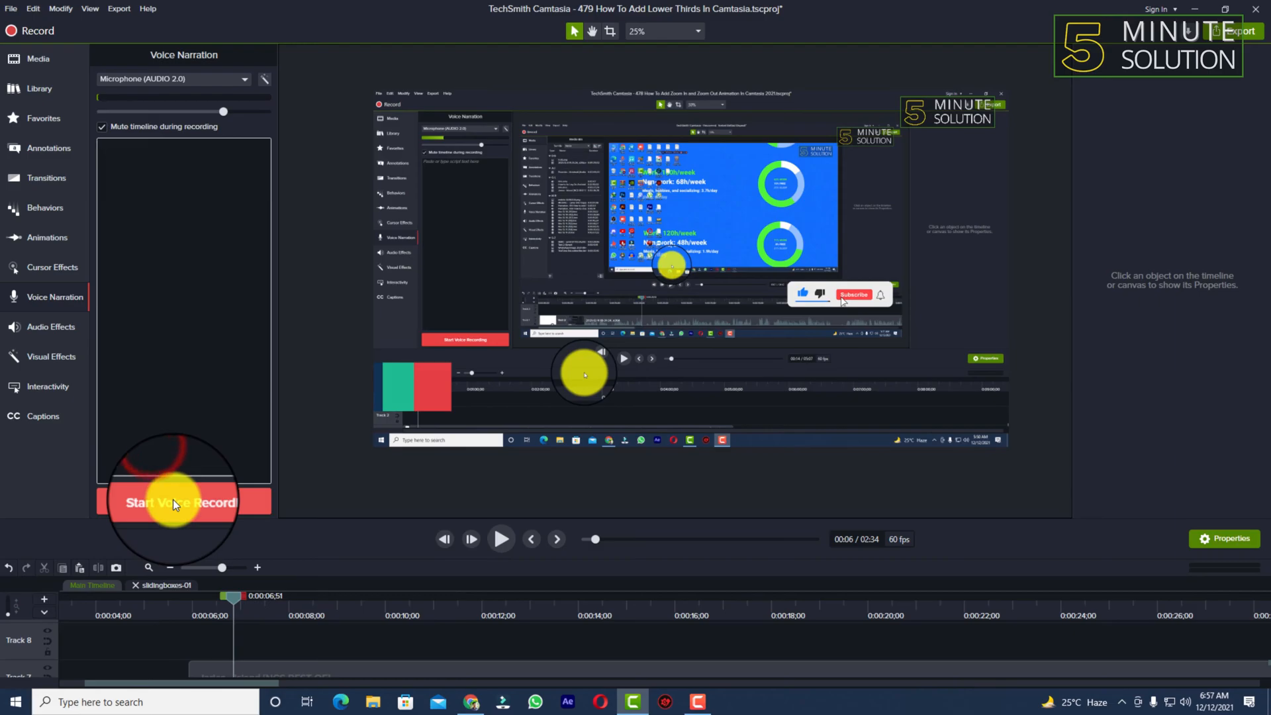
- Start another narration take, cancel it, and confirm discarding the recording
click(183, 502)
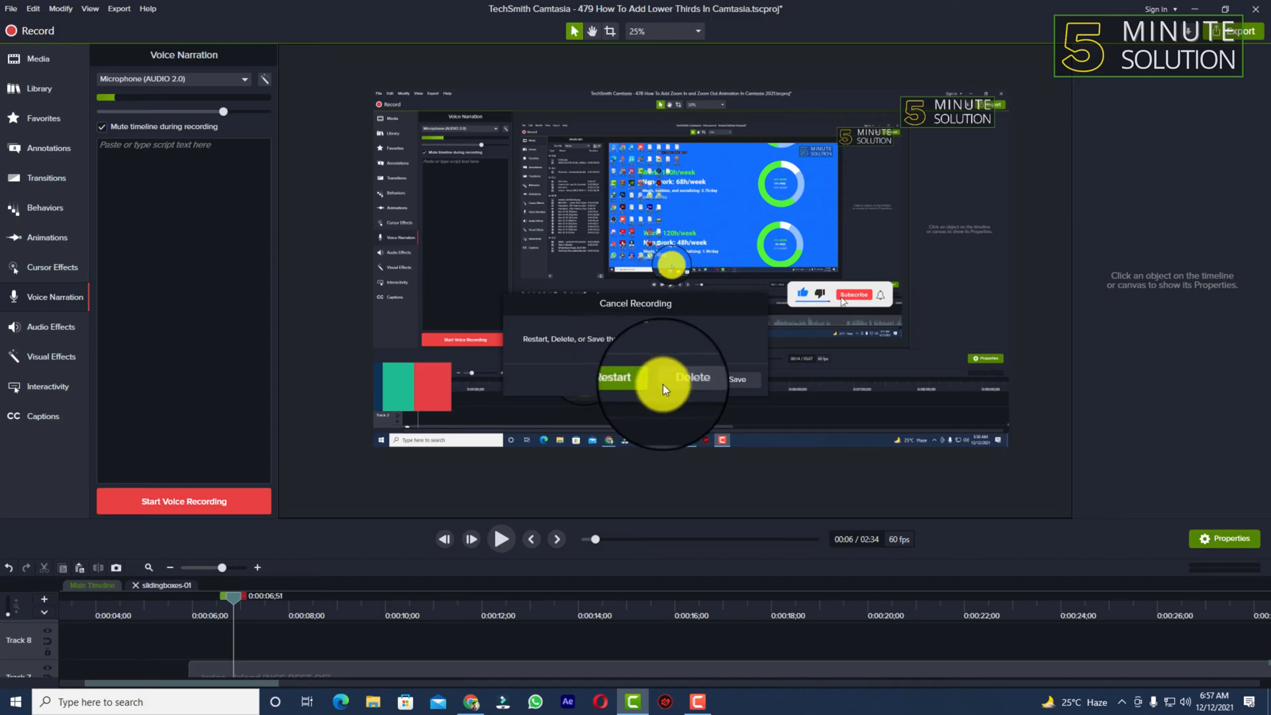
click(613, 378)
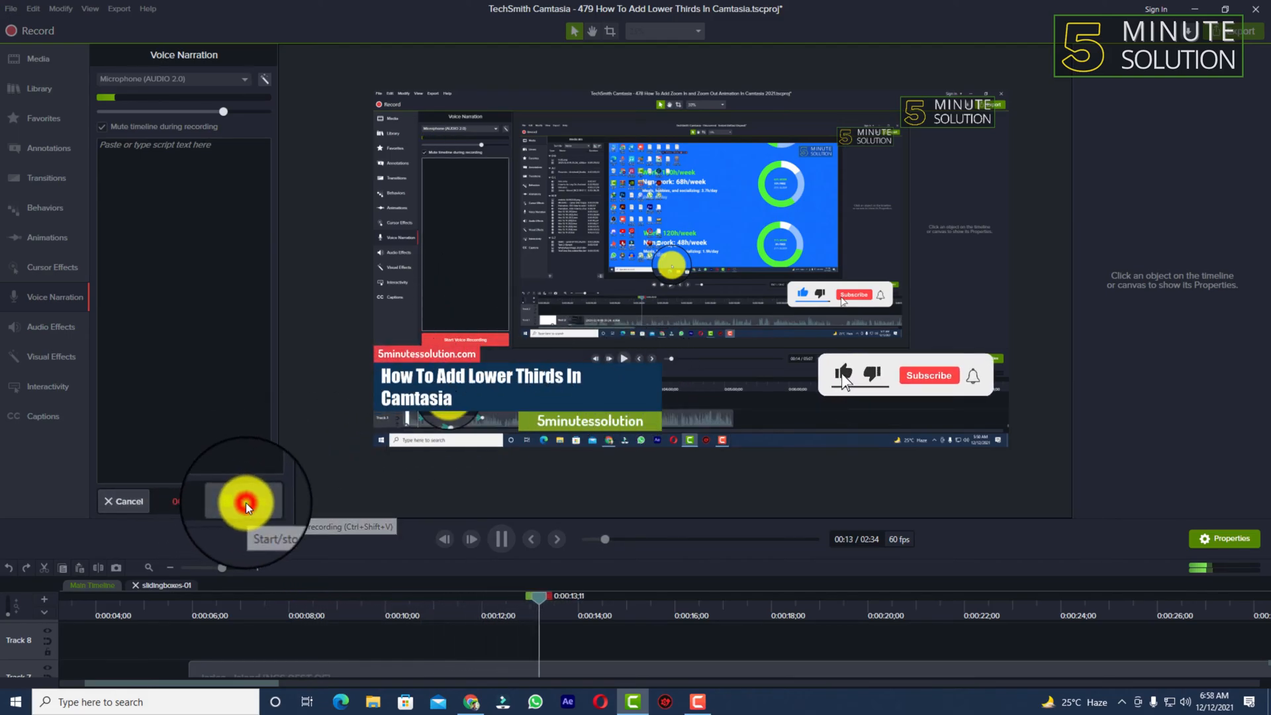
click(246, 505)
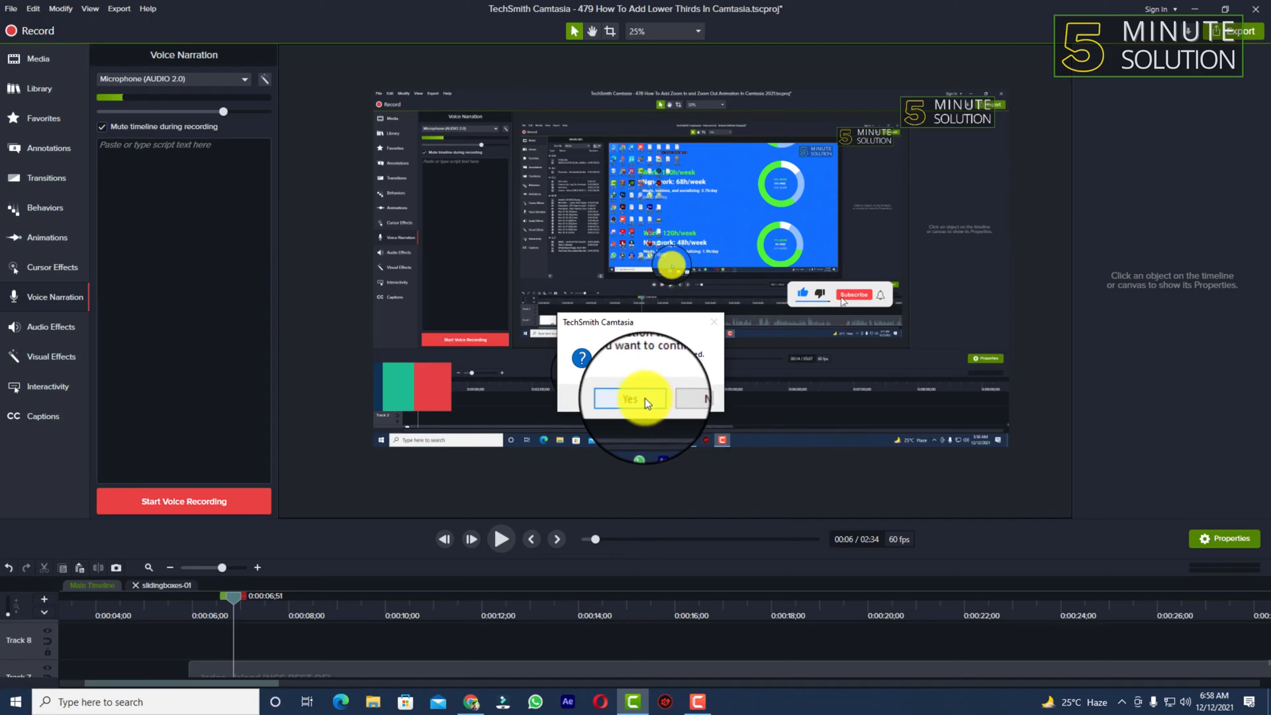
click(630, 398)
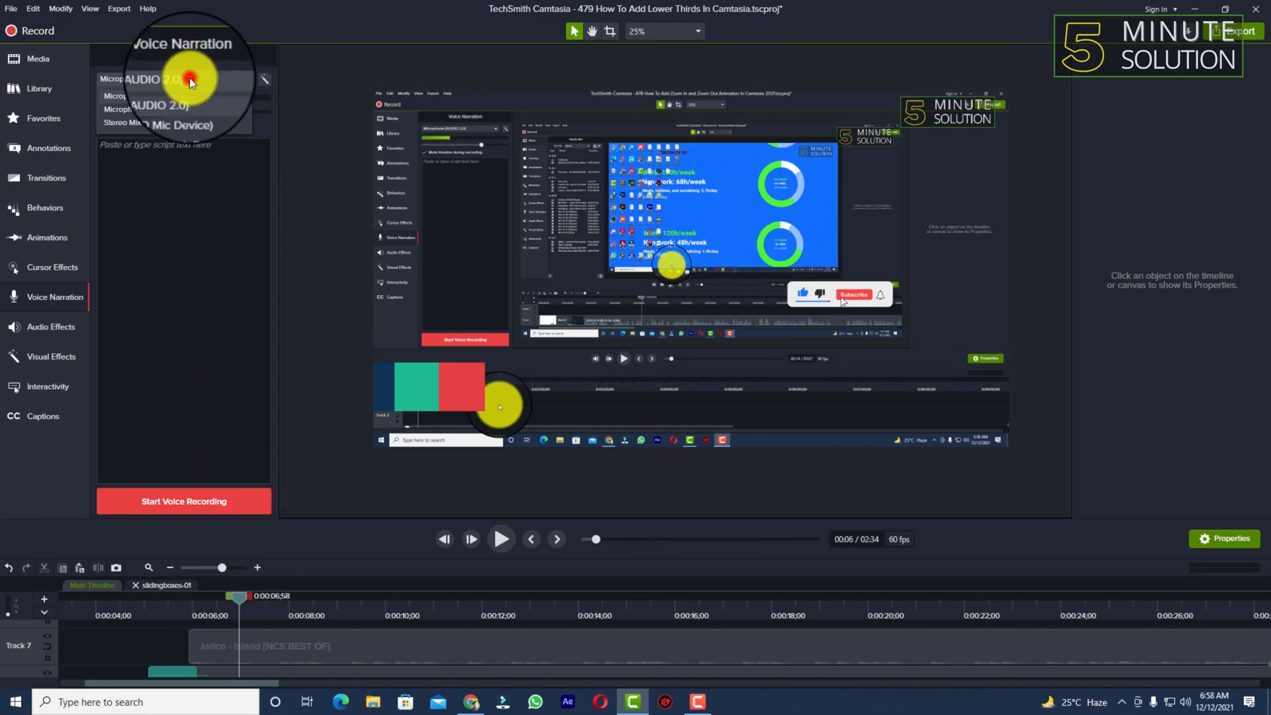
- Open the Voice Narration microphone dropdown to review the available input devices
click(191, 79)
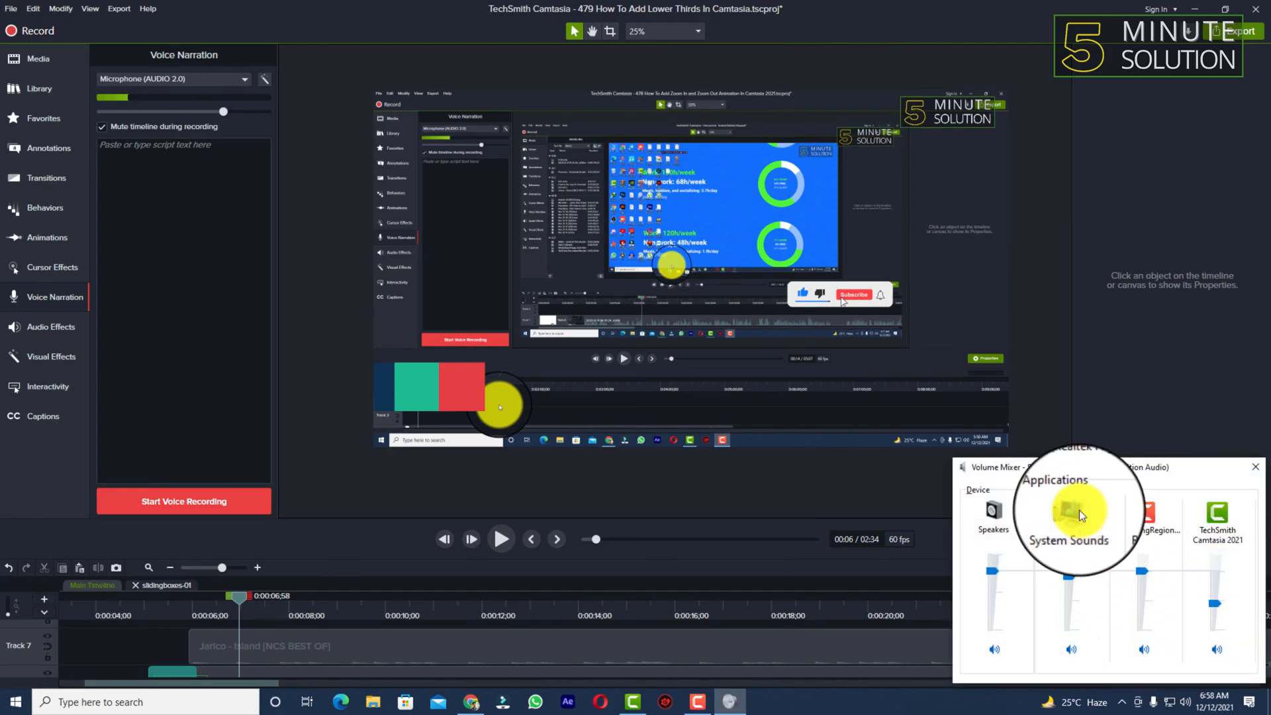
- Raise the AUDIO 2.0 microphone's recording level under Levels in Windows Sound, then close it
click(1071, 516)
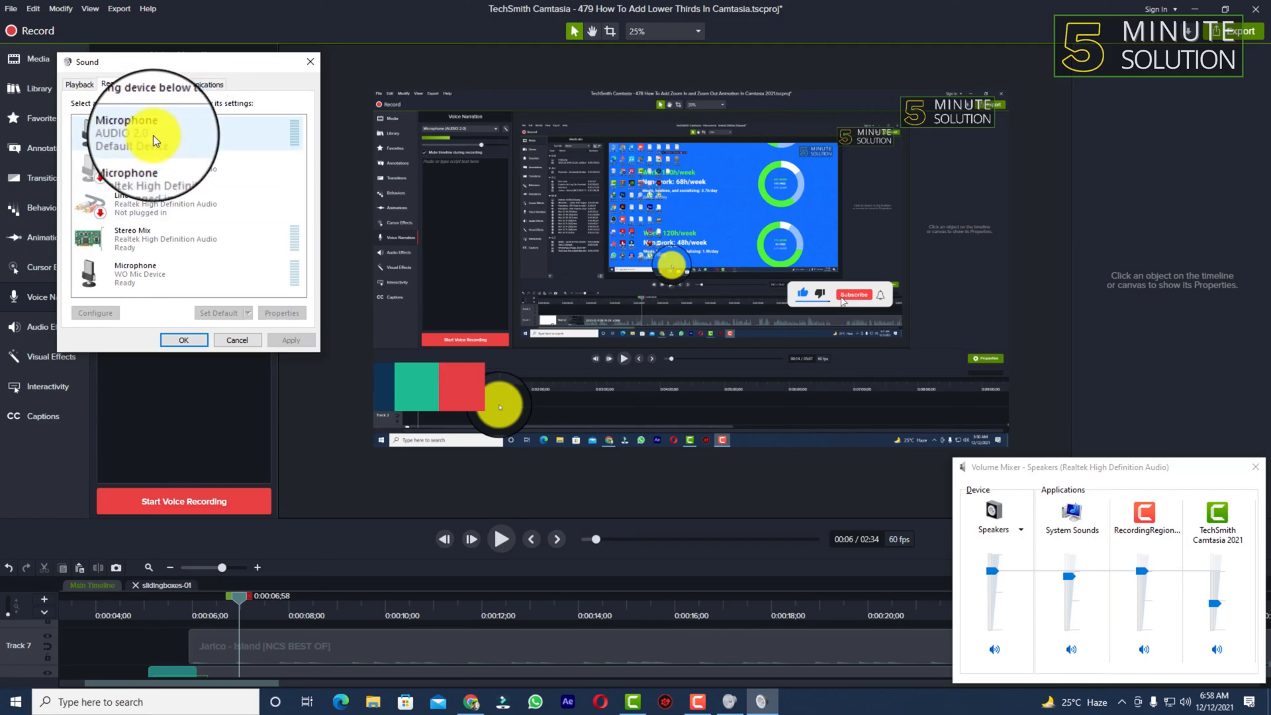
click(282, 313)
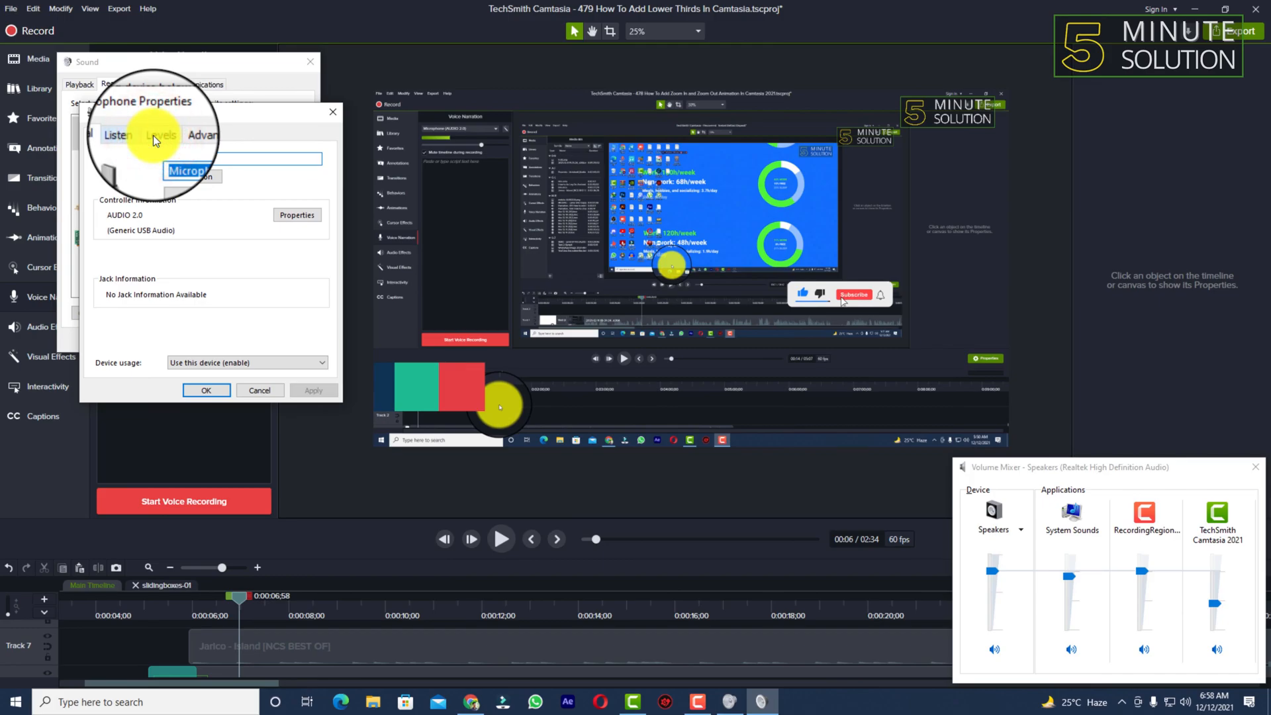
click(144, 134)
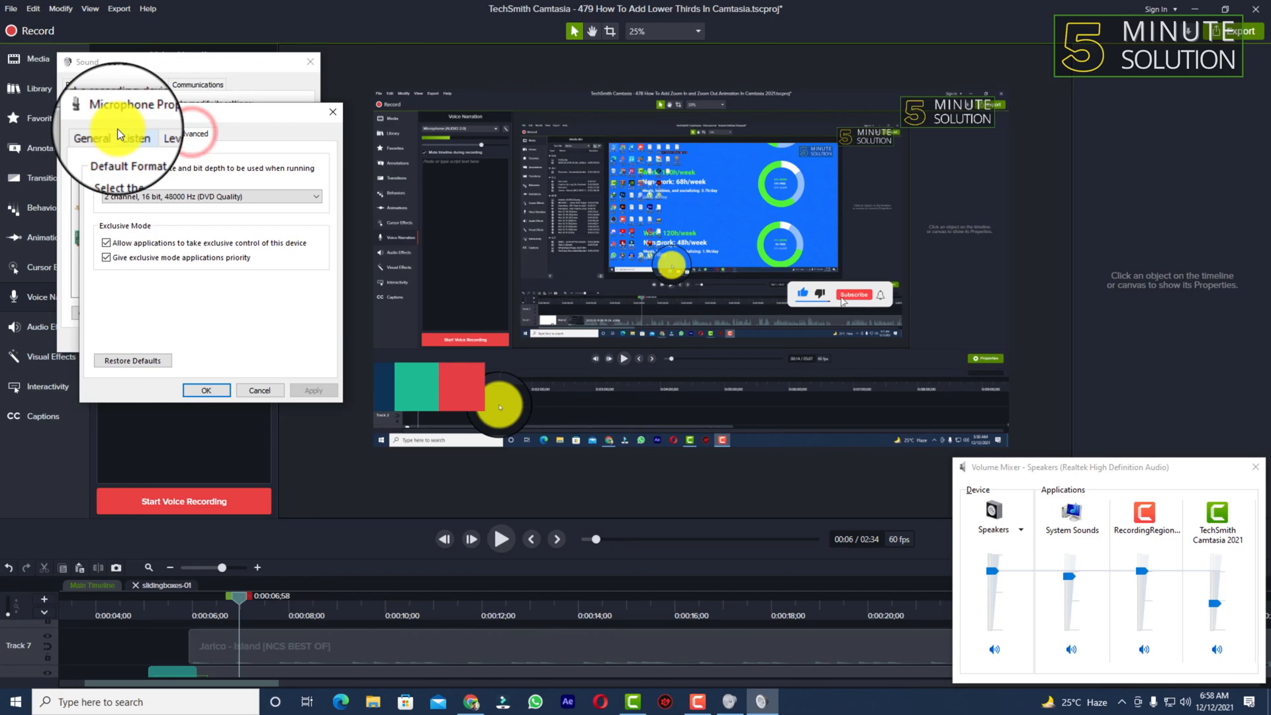
click(138, 134)
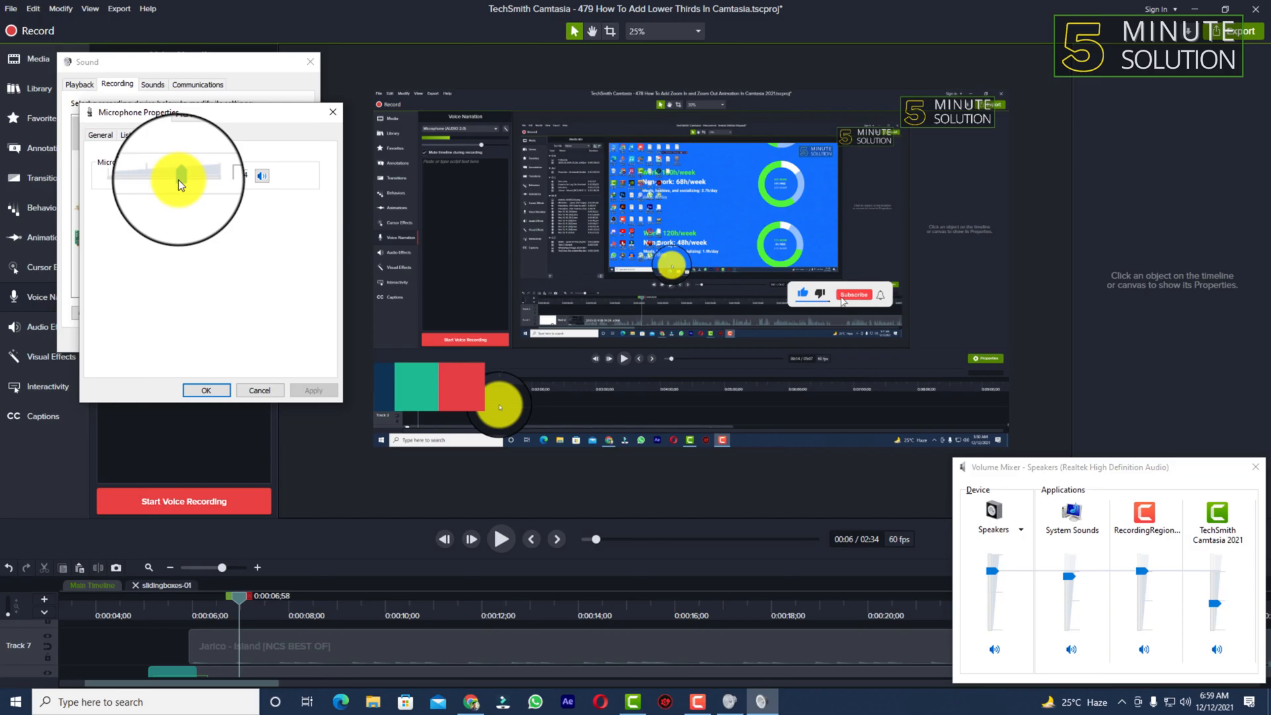
drag(178, 174, 207, 174)
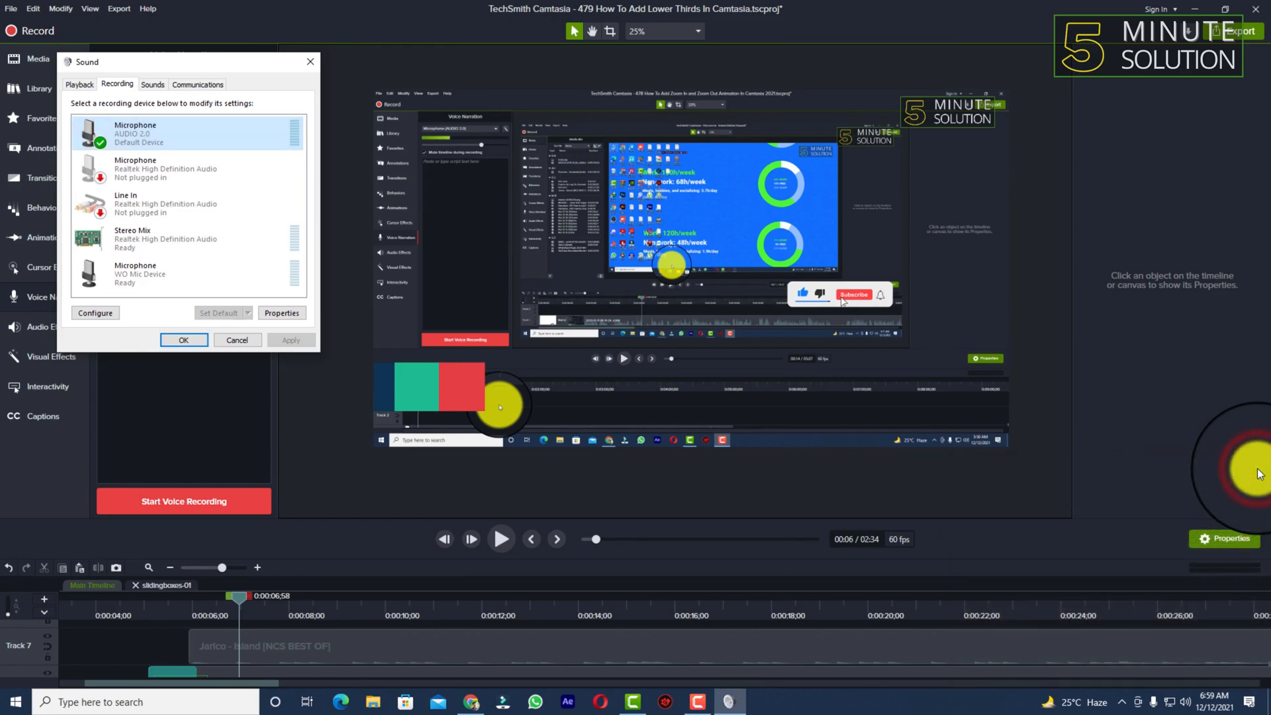
click(184, 339)
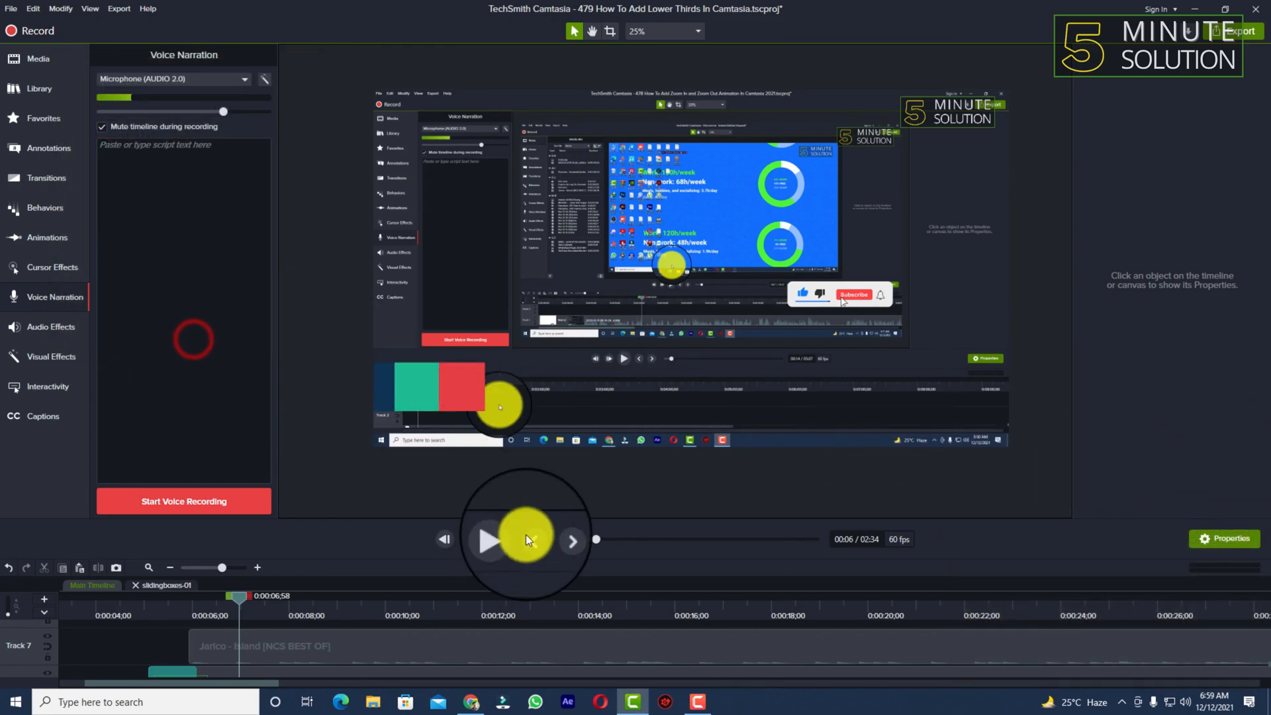